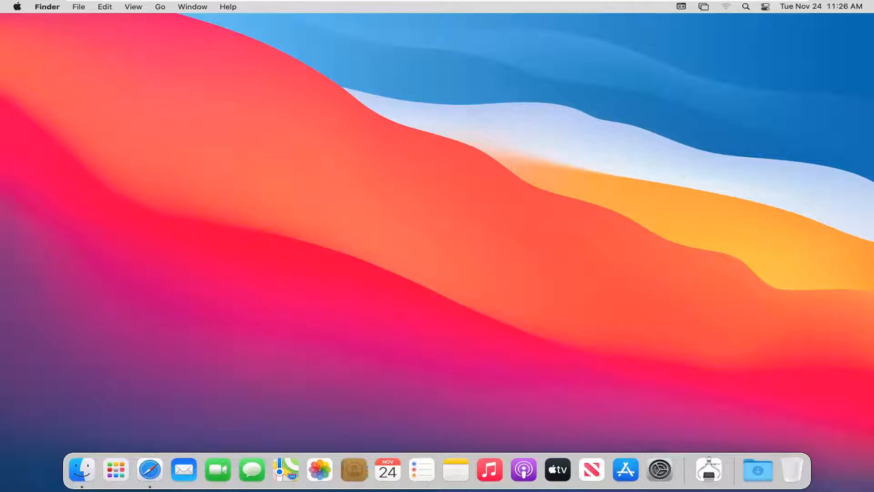
pyautogui.moveTo(232, 193)
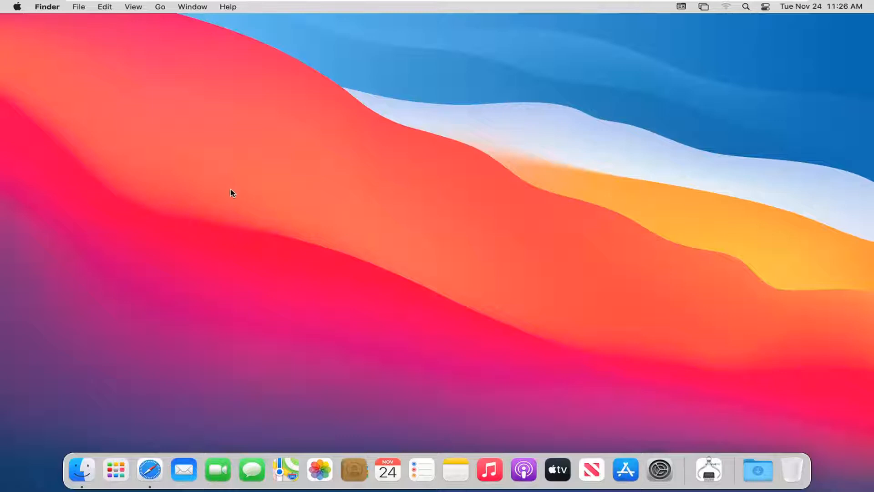
pyautogui.moveTo(268, 169)
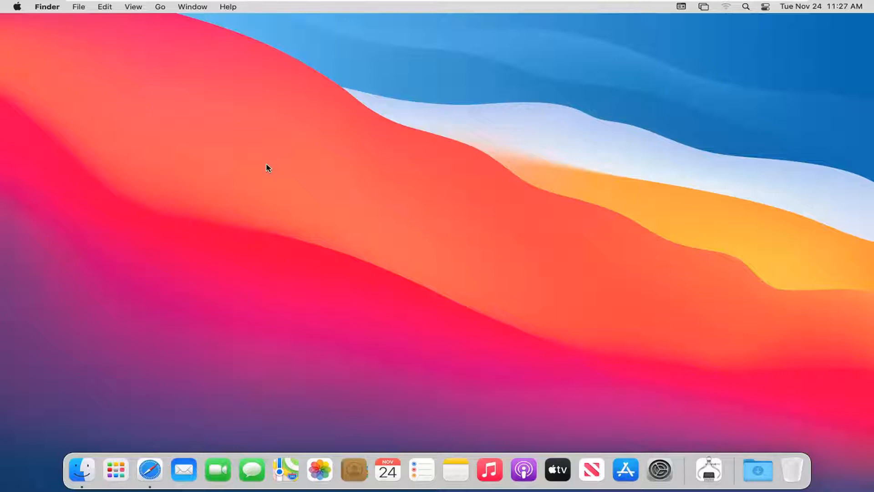
pyautogui.moveTo(111, 131)
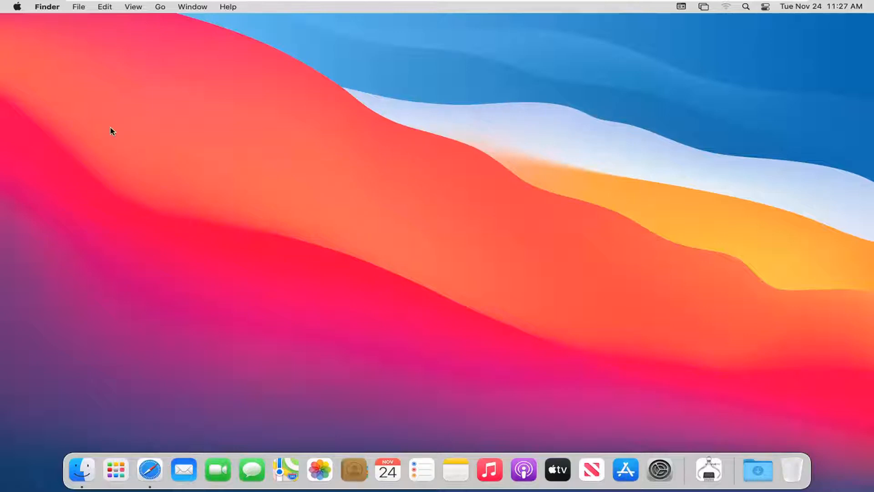
pyautogui.moveTo(49, 24)
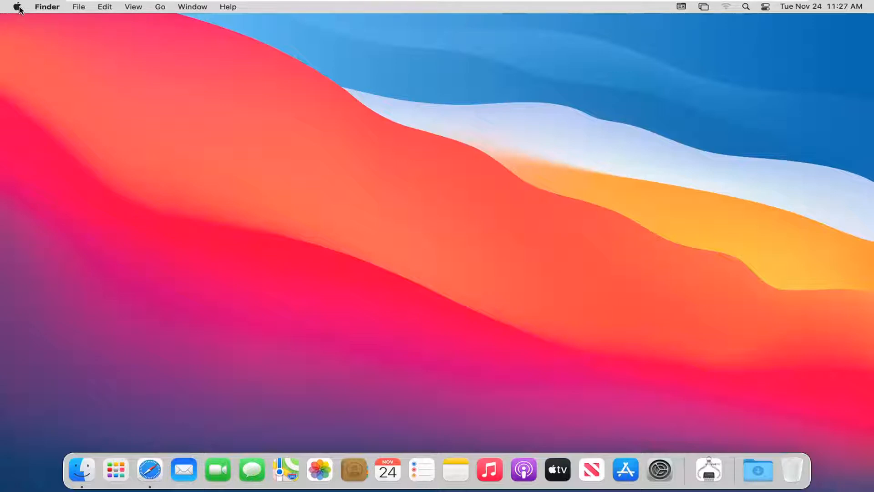
# Step: Launch System Preferences from the Apple menu so its pane grid appears
pyautogui.click(17, 6)
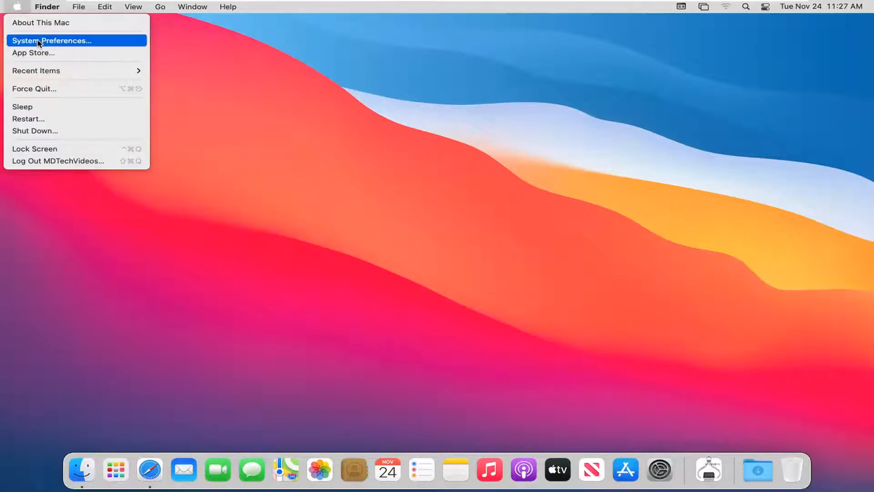
pyautogui.click(52, 40)
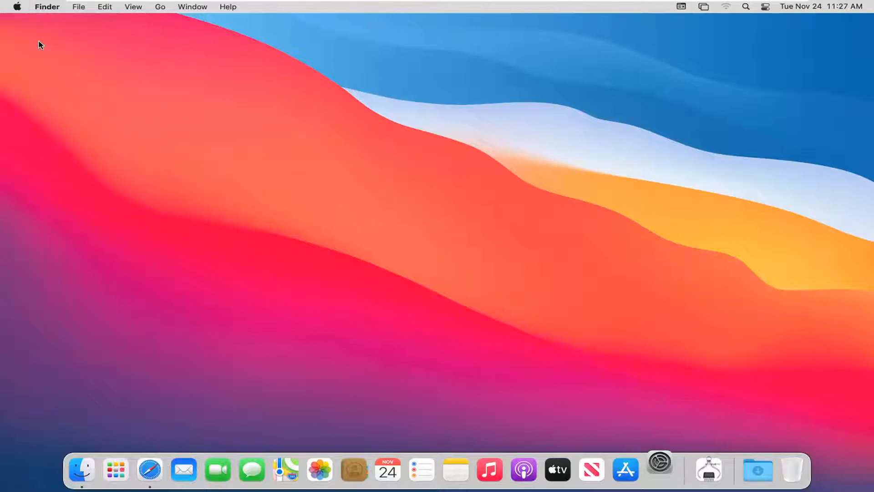
pyautogui.click(659, 470)
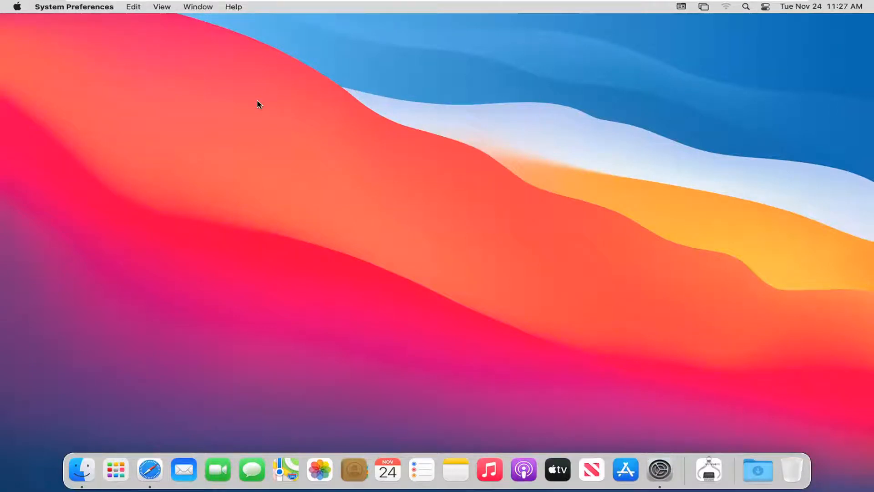
pyautogui.click(658, 470)
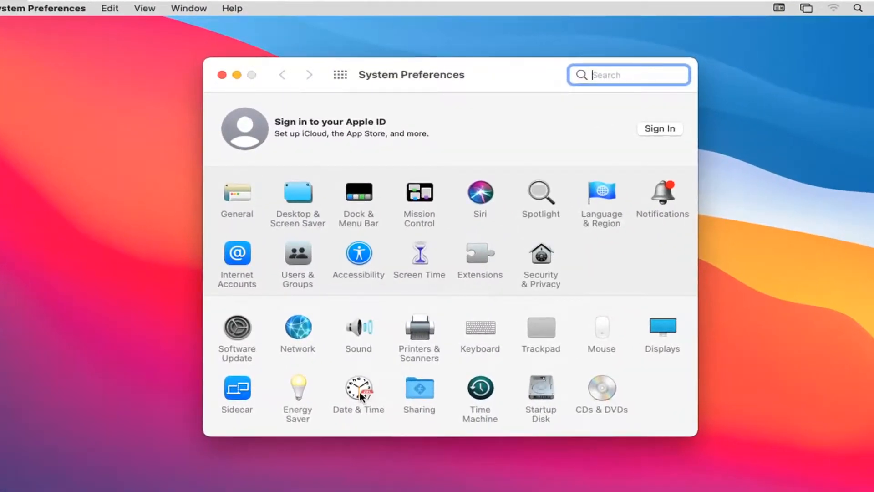
# Step: Unlock the Date & Time Time Zone settings with the admin password
pyautogui.click(359, 386)
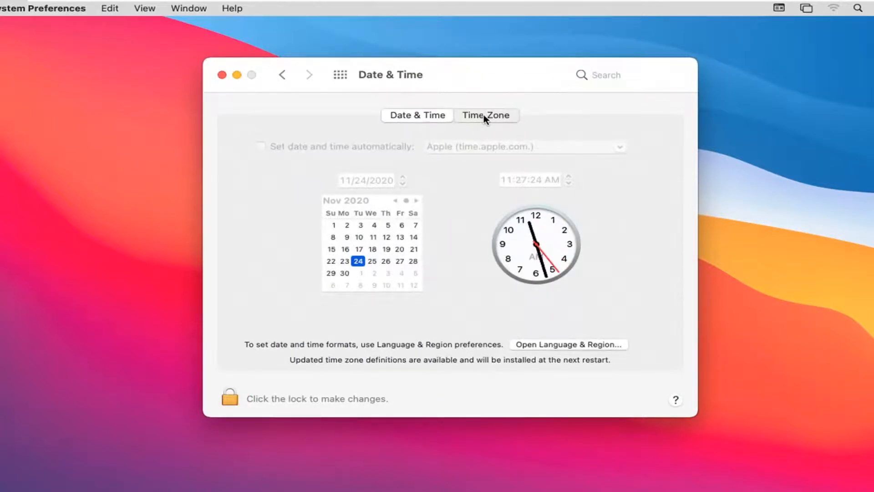
pyautogui.click(485, 114)
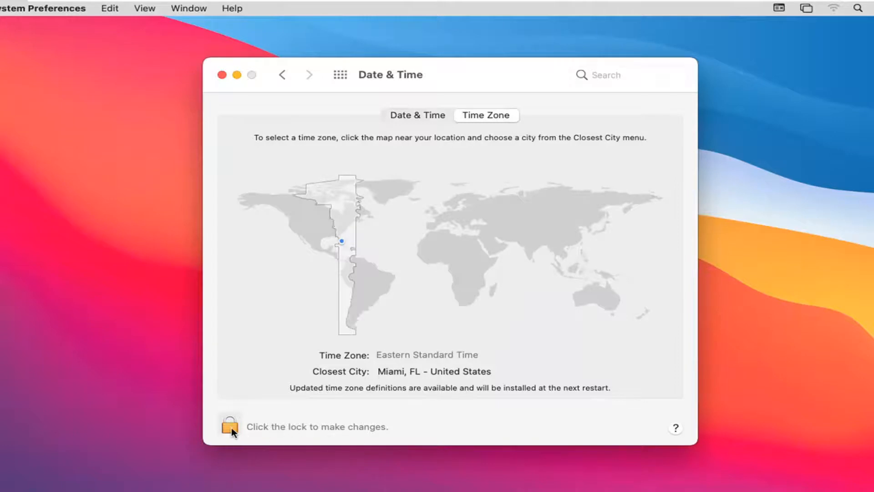
pyautogui.click(228, 425)
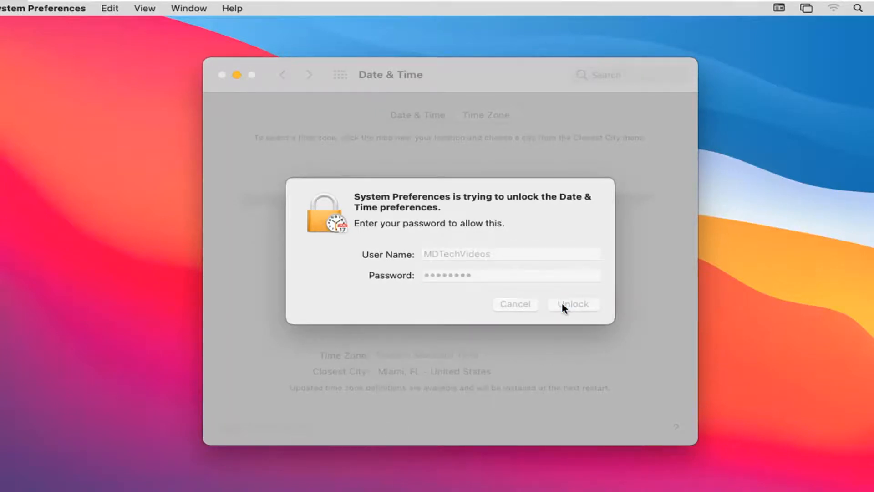
pyautogui.click(572, 304)
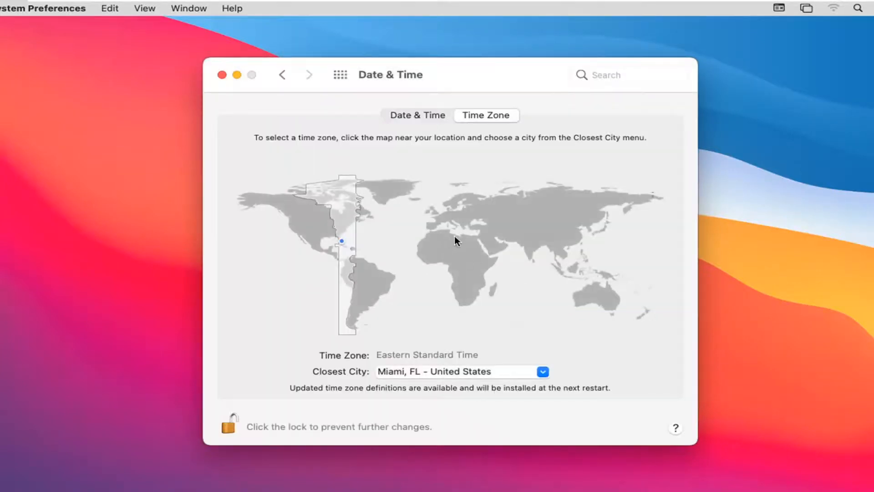
# Step: Set the time zone to Central European Standard Time, Munich - Germany, and close the window
pyautogui.click(448, 217)
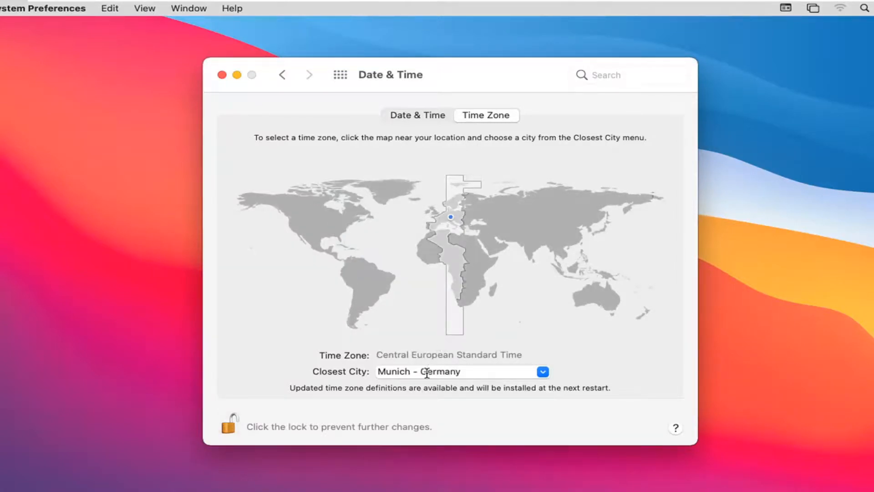
pyautogui.click(541, 371)
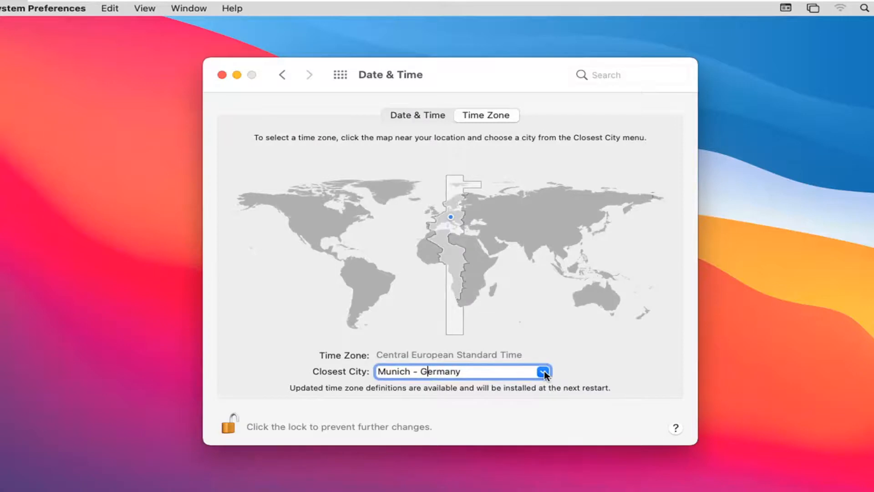
pyautogui.moveTo(601, 411)
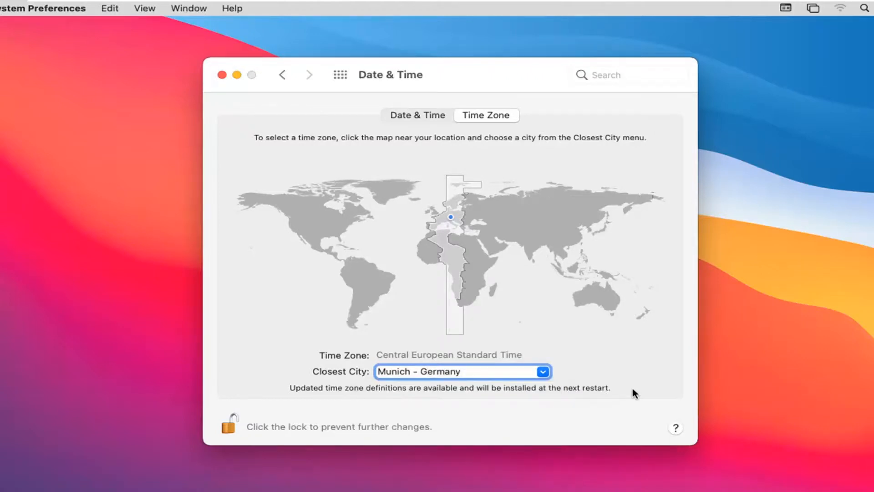
pyautogui.moveTo(543, 340)
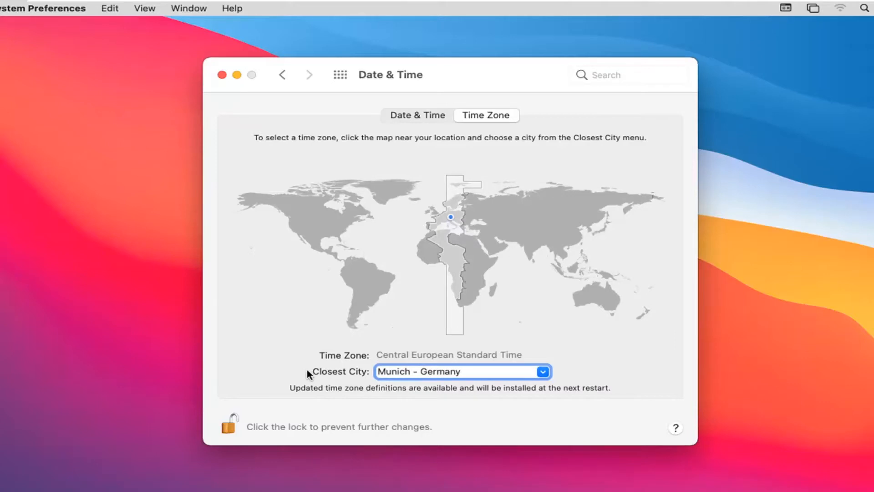
pyautogui.moveTo(222, 73)
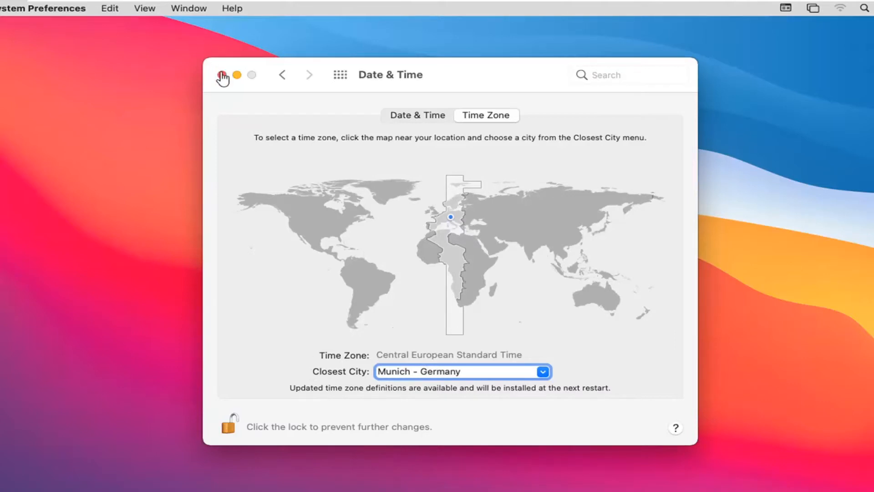
pyautogui.click(222, 75)
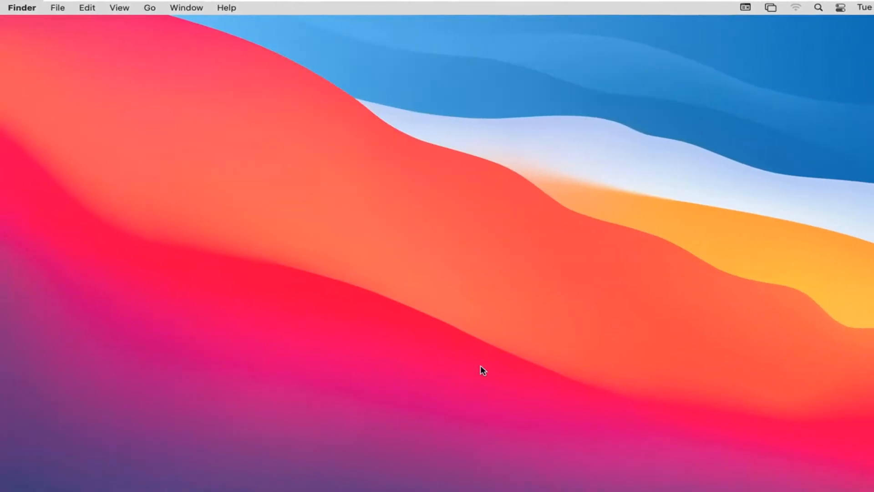